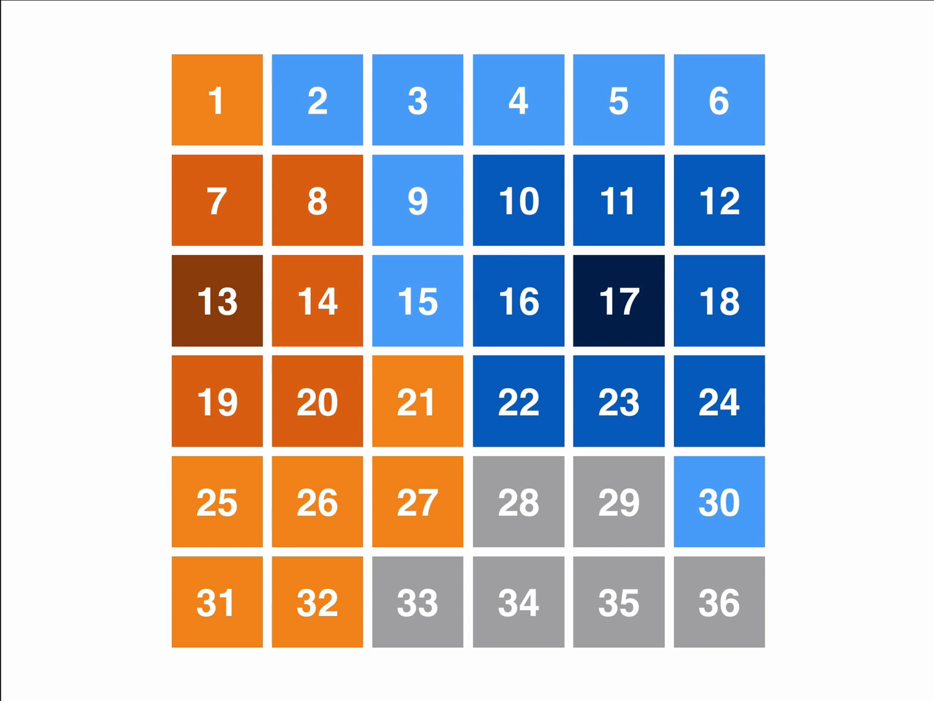
left_click(418, 199)
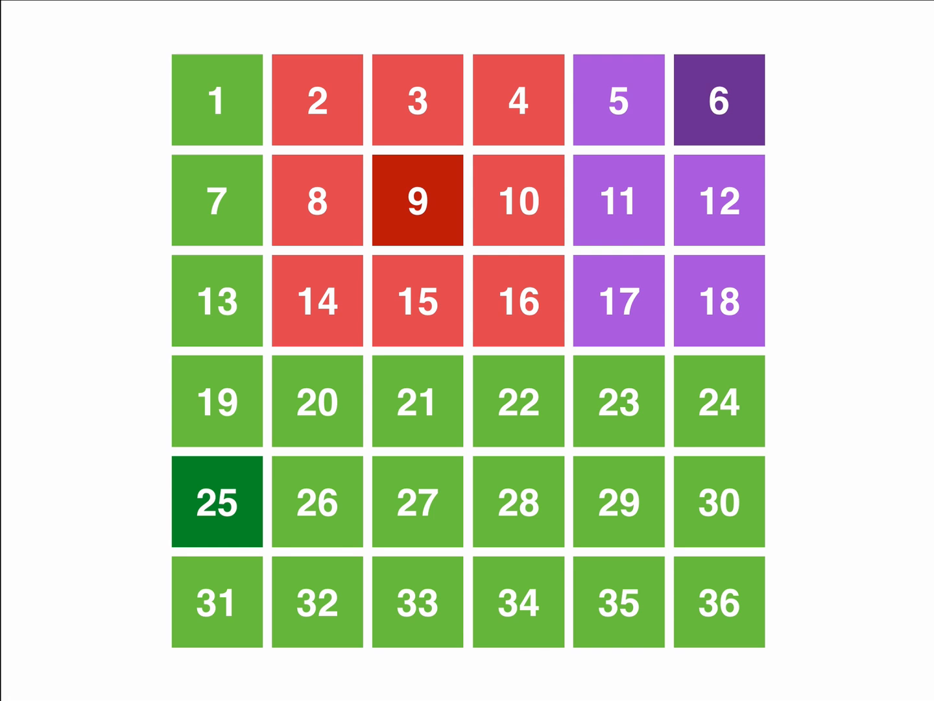
left_click(418, 399)
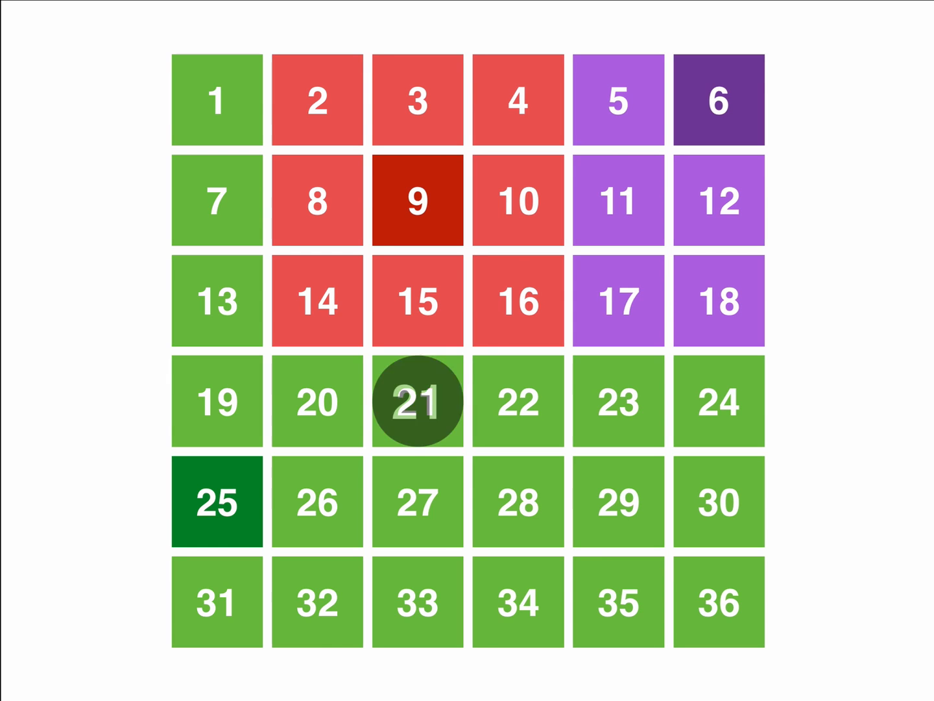